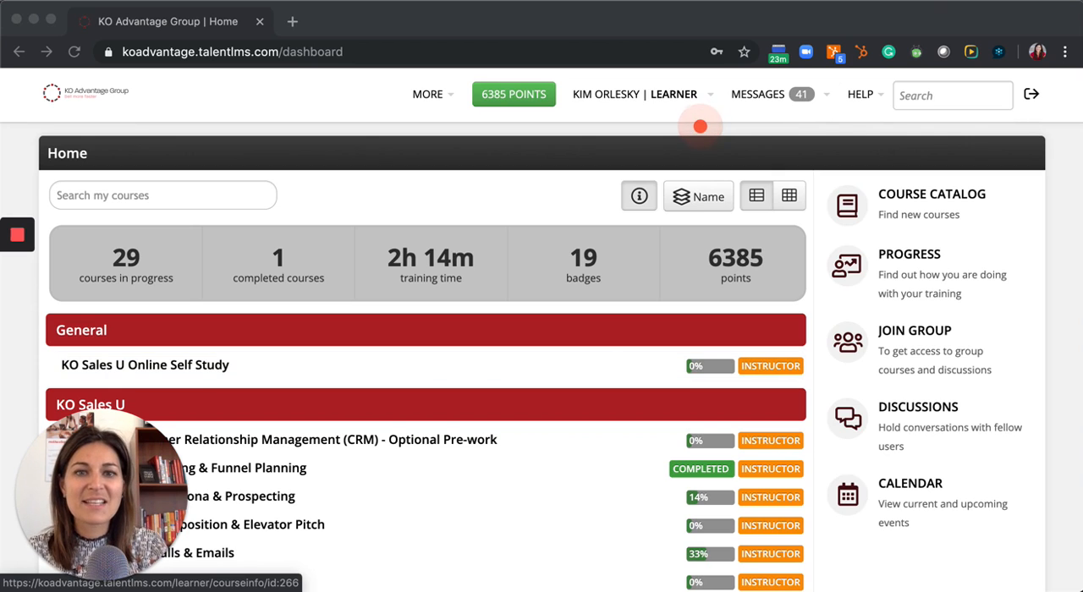
mouse_move(702, 95)
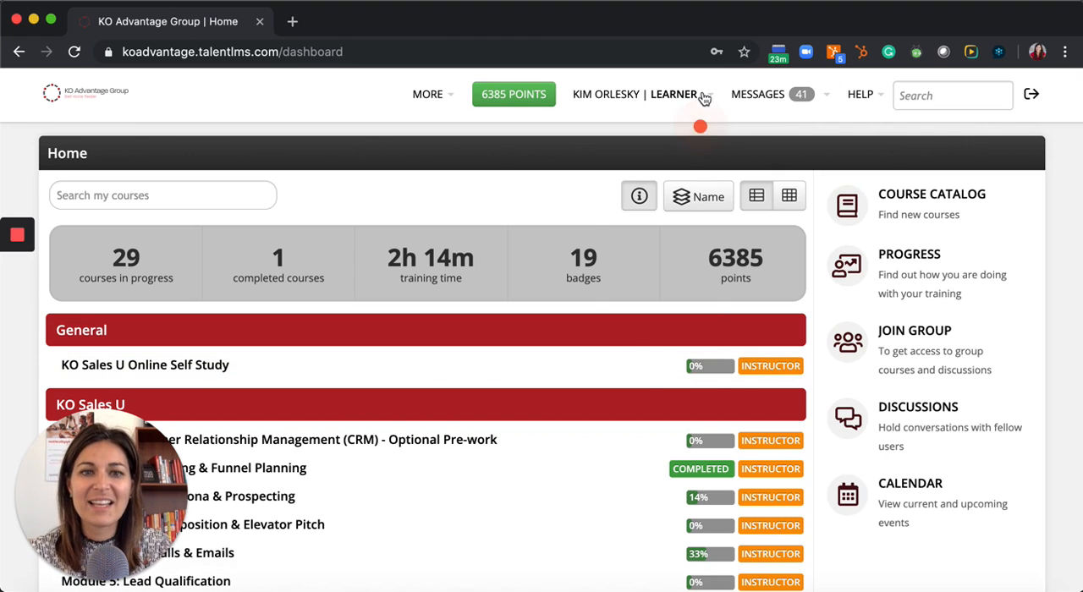
- Go to My certifications from the username menu
click(643, 93)
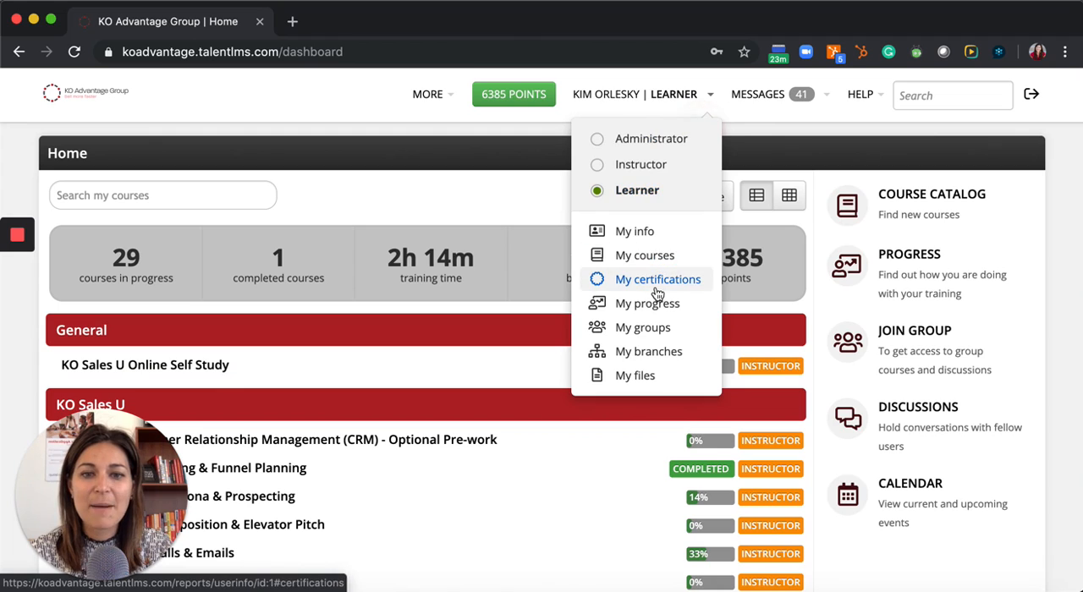
click(657, 280)
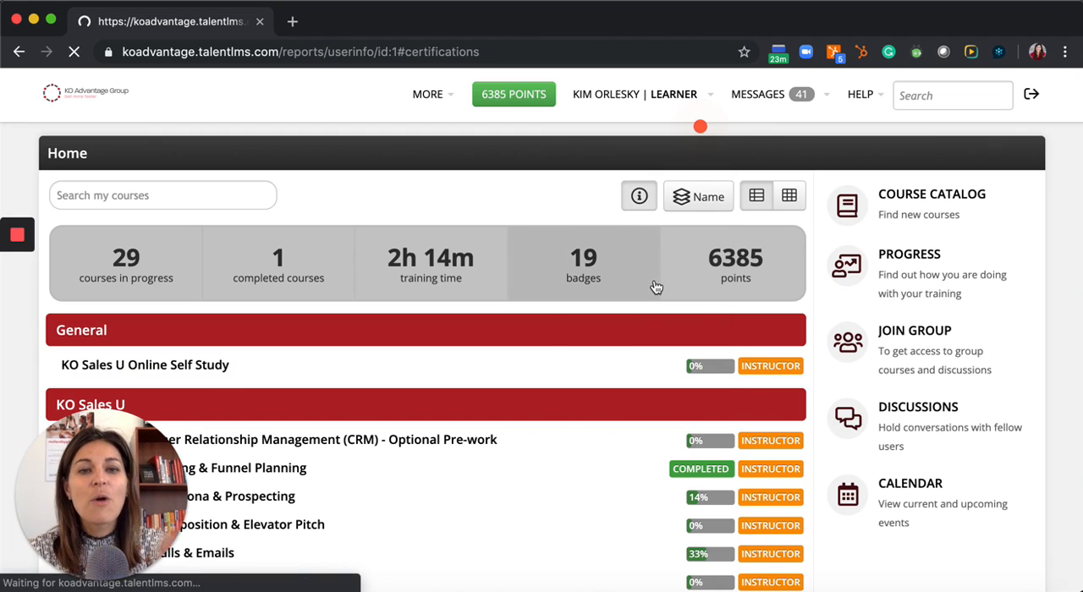
- Start sharing the Module 1 certification to LinkedIn from the Certifications list
click(582, 262)
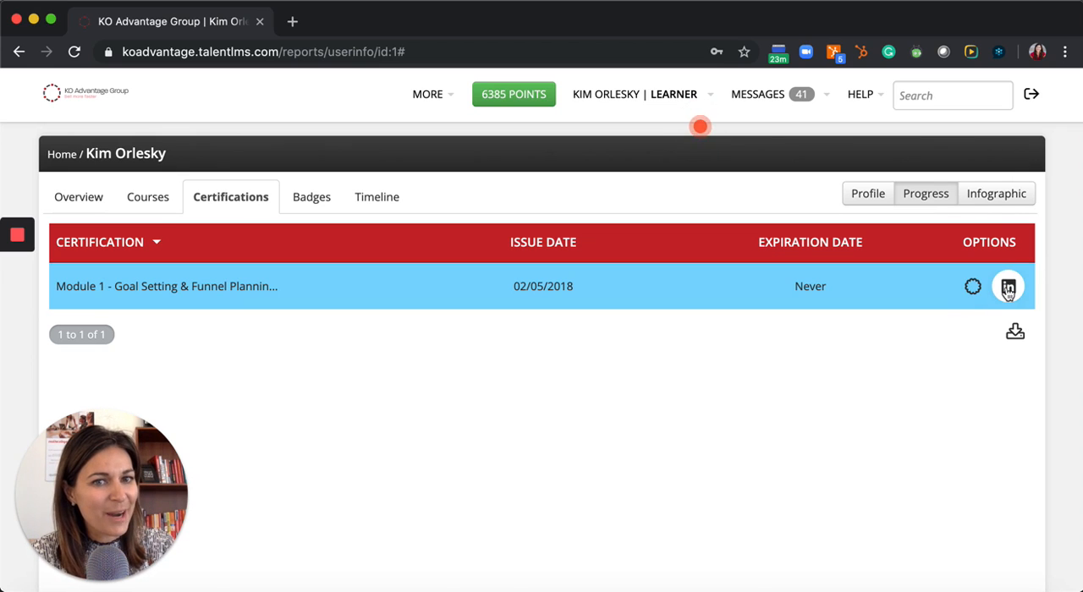
mouse_move(1008, 286)
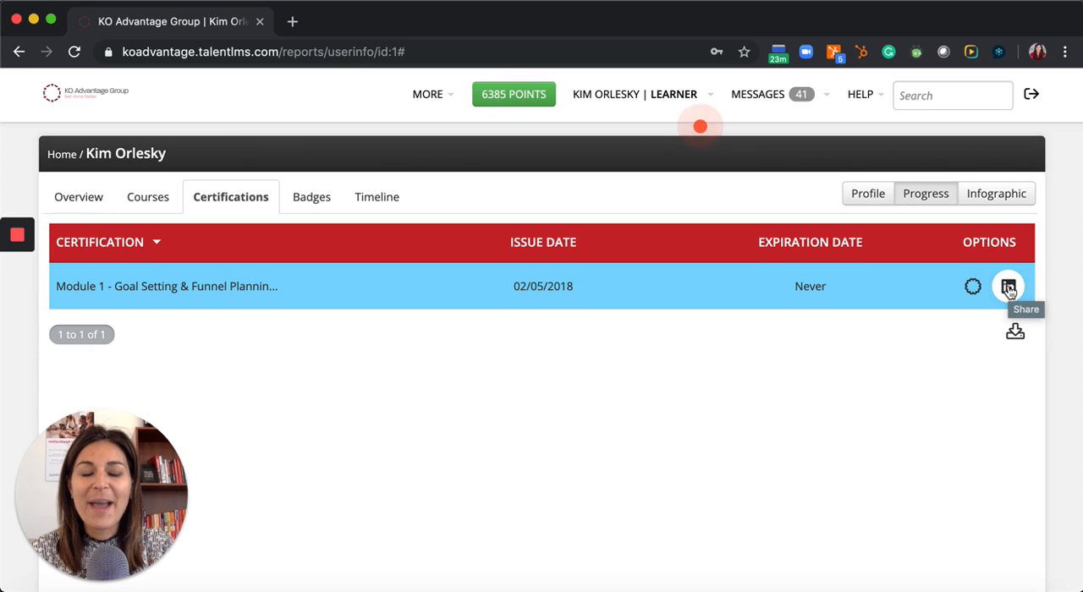
click(1008, 286)
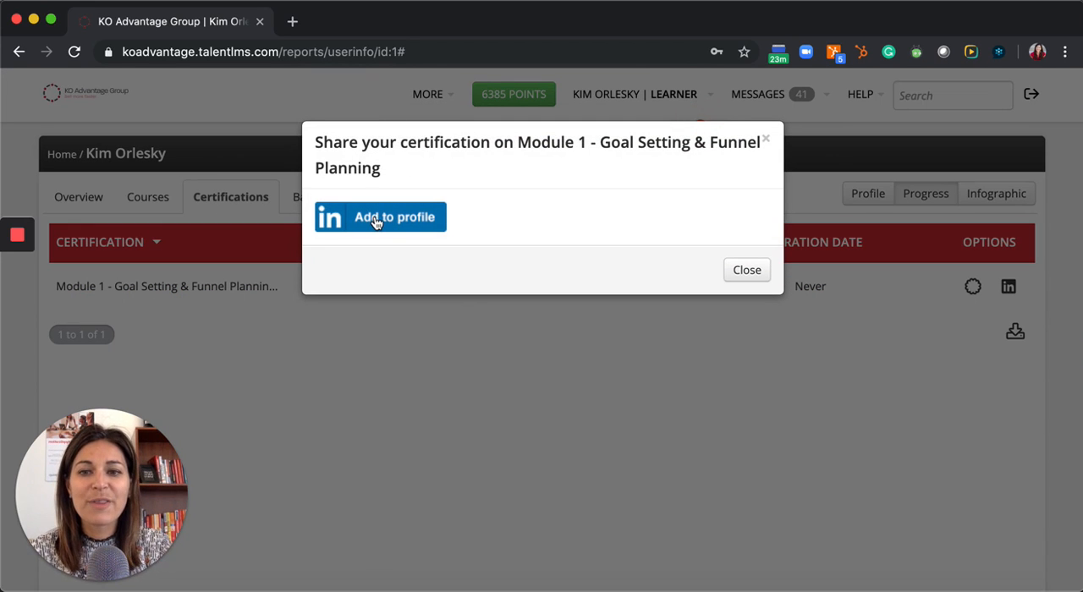
- Choose 'Add to profile' so LinkedIn's Add licenses & certifications form opens
click(379, 217)
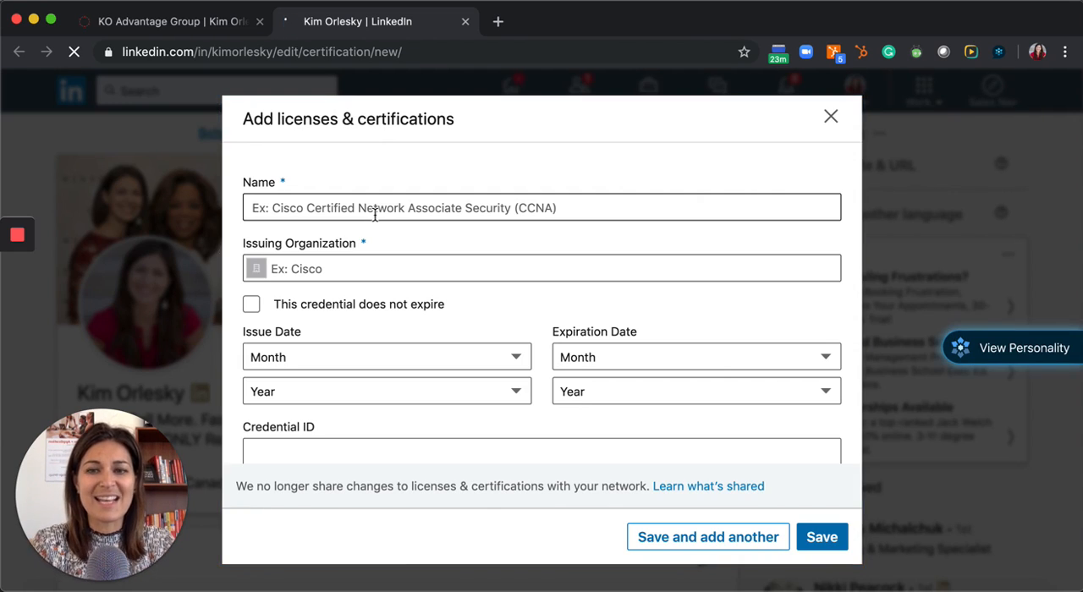
- Save a certification named 'Ko Sales U' issued by KO Advantage Group
click(542, 206)
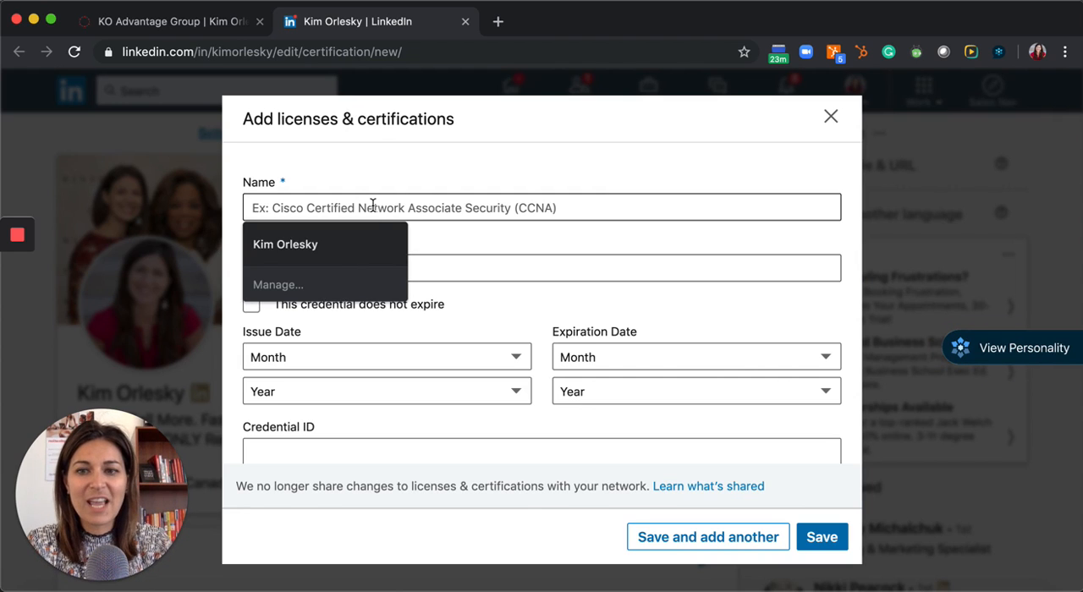
text(Ko)
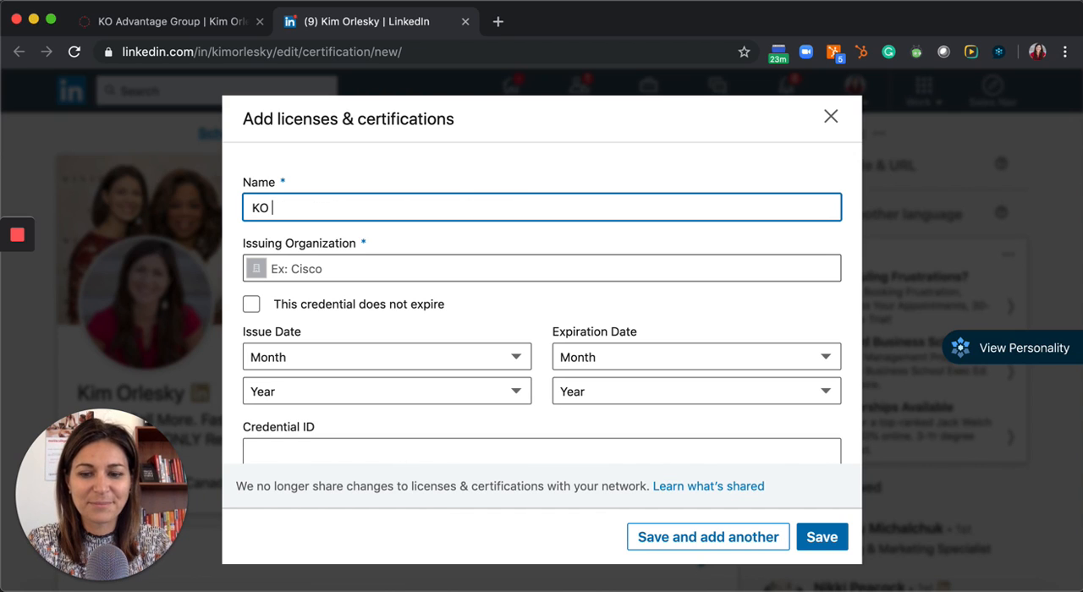
text(Sales)
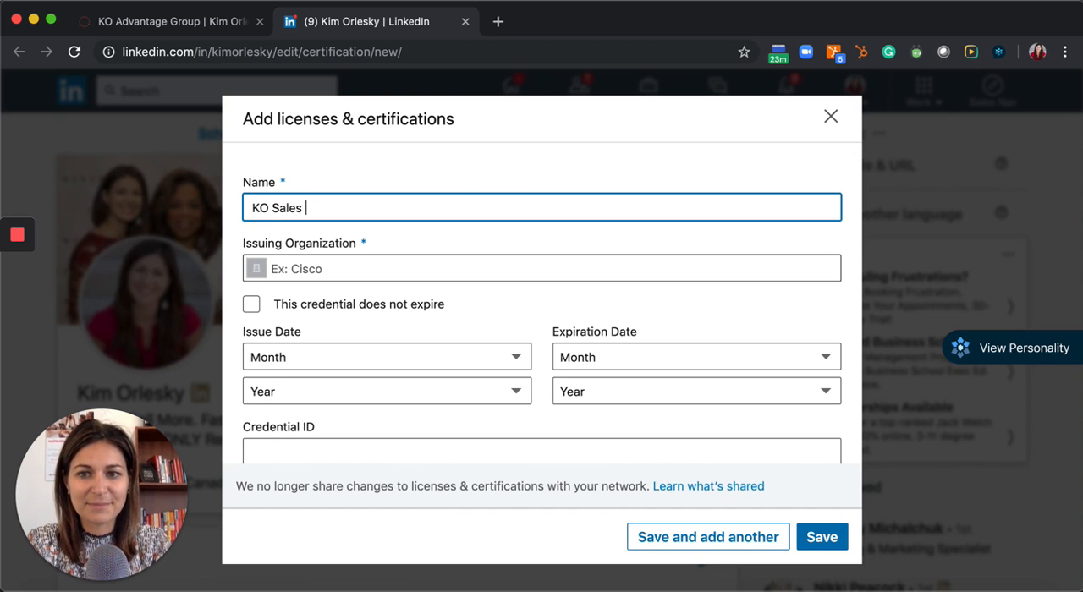
text(U)
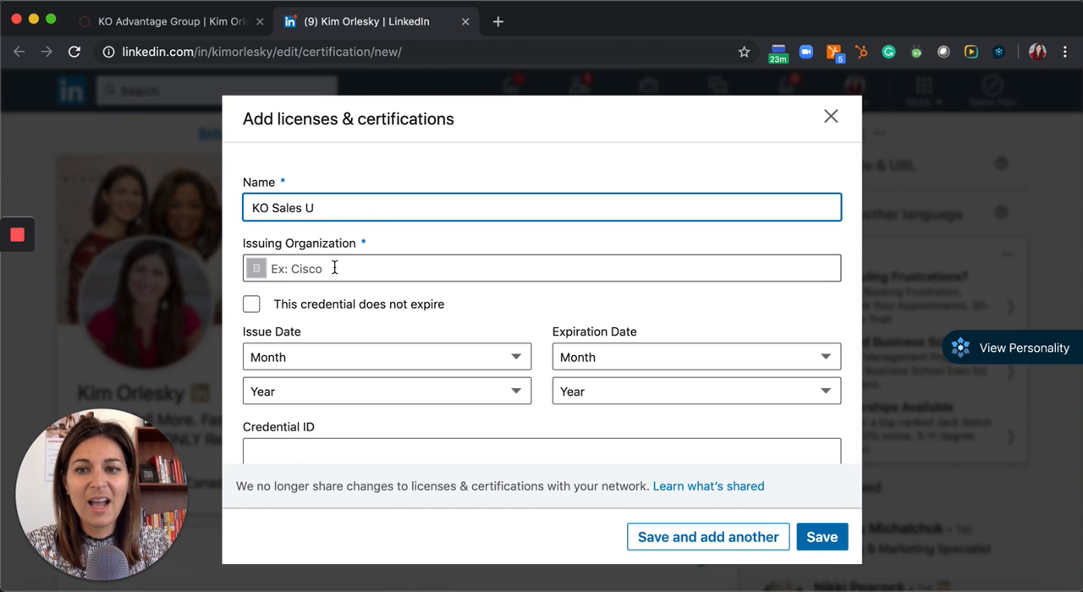
text(KO)
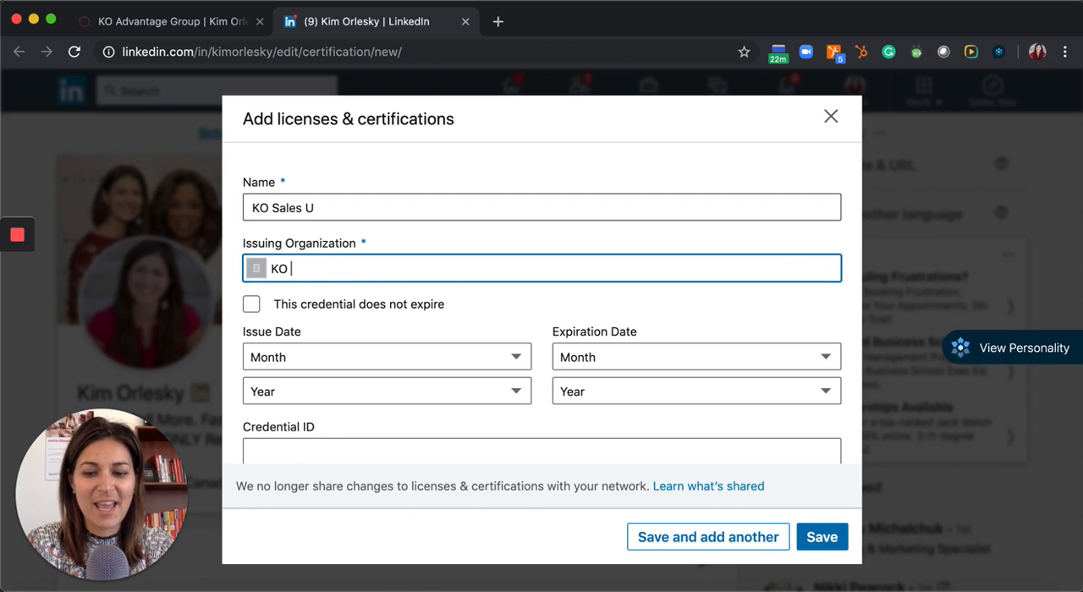
text(Advantage Group)
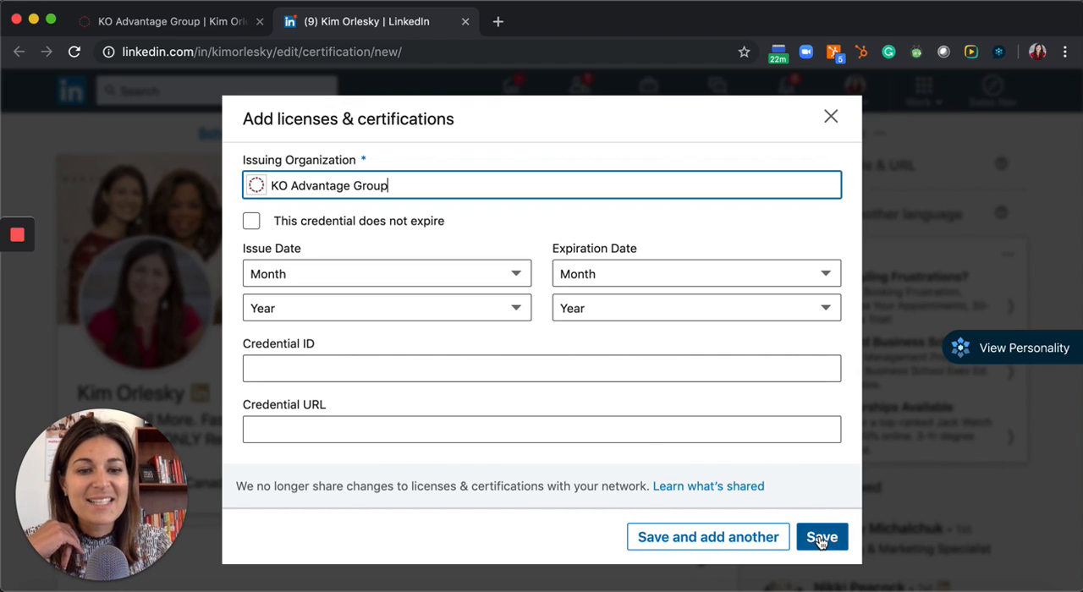
click(820, 536)
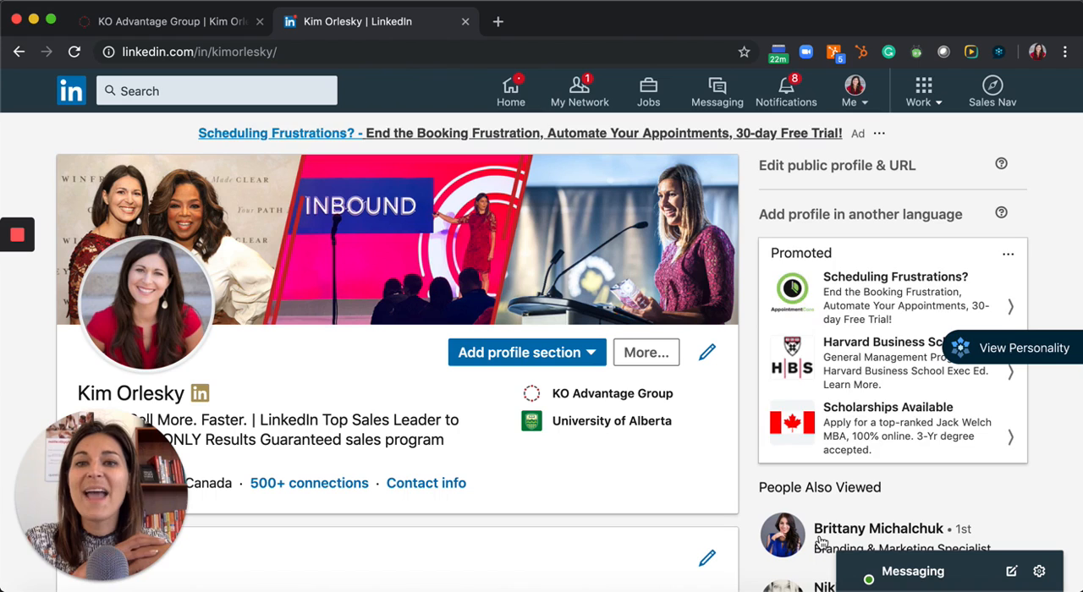